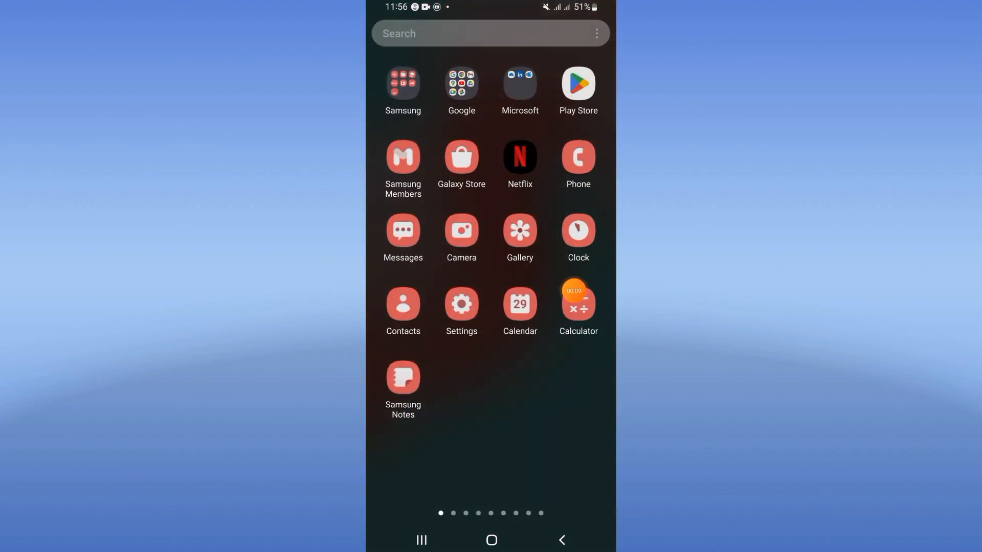
Open Settings and reach fidme's storage page showing 97.67 MB app, 582 kB data, 45.06 kB cache
{"action": "left_click", "coordinate": [461, 311]}
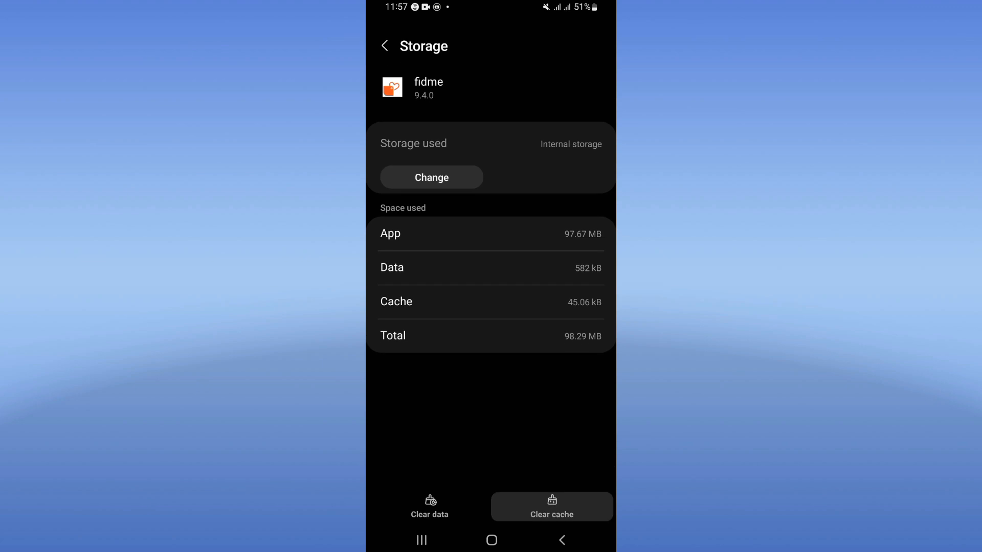
Return to fidme's App info and force-stop the app, confirming with OK
{"action": "left_click", "coordinate": [384, 47]}
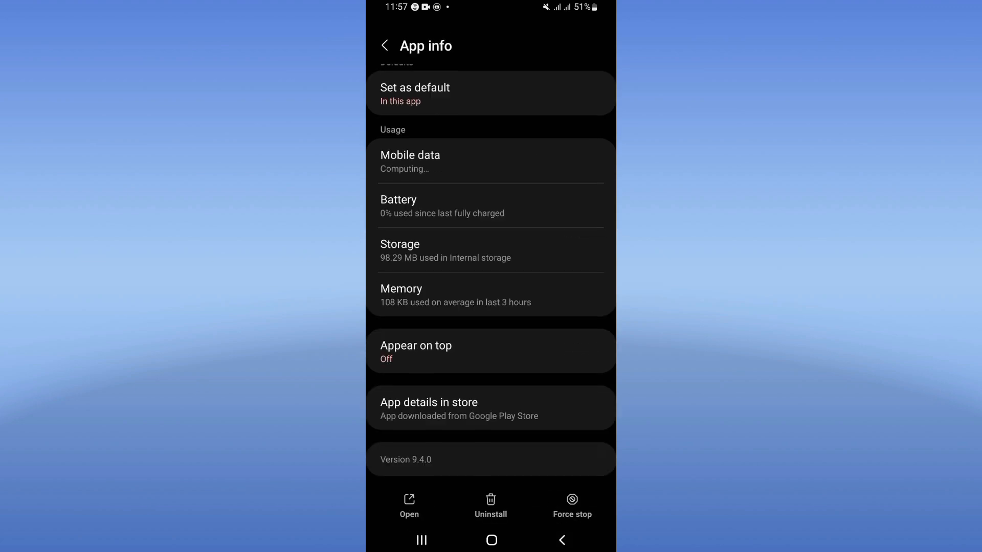
{"action": "left_click", "coordinate": [570, 506]}
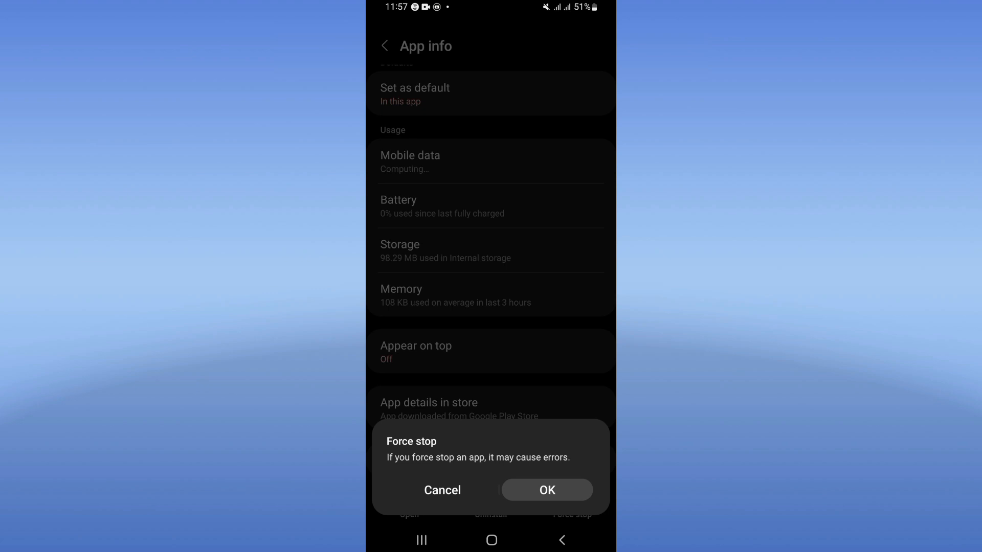
{"action": "left_click", "coordinate": [545, 489]}
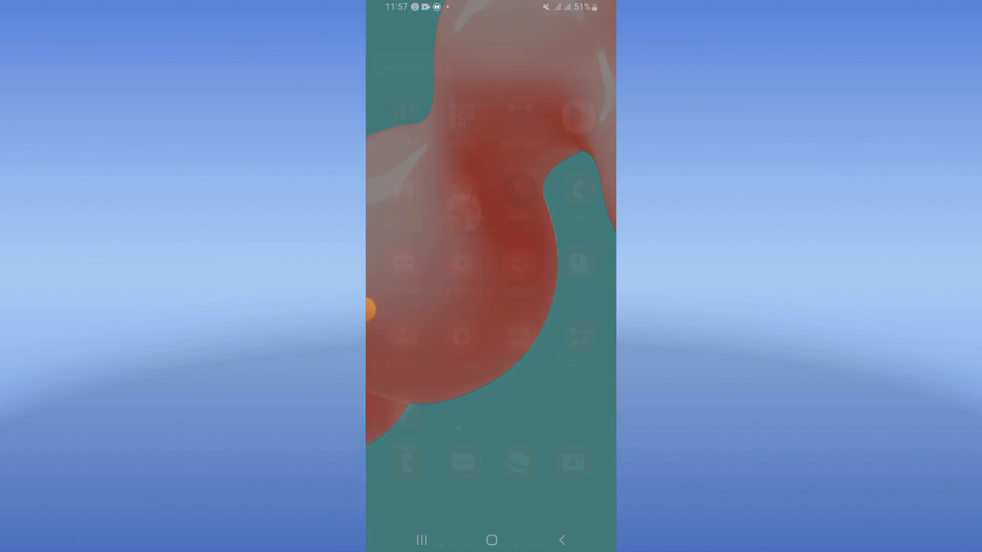